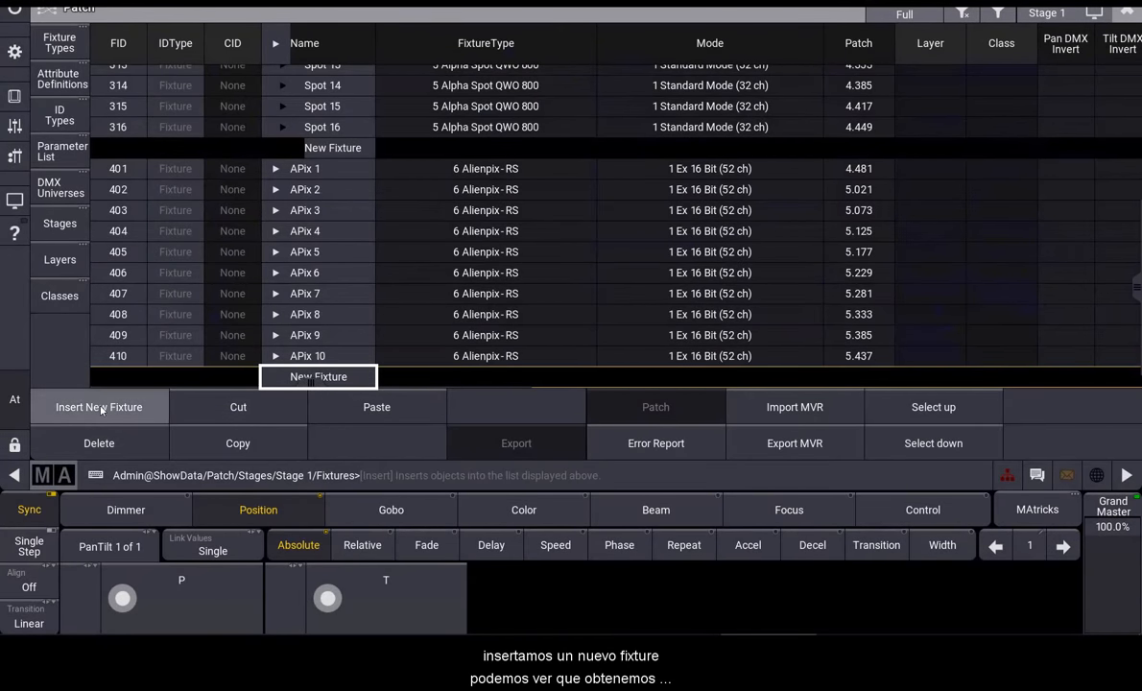
- Browse the GDTF fixture library from Insert New Fixture, then close the window
left_click(99, 407)
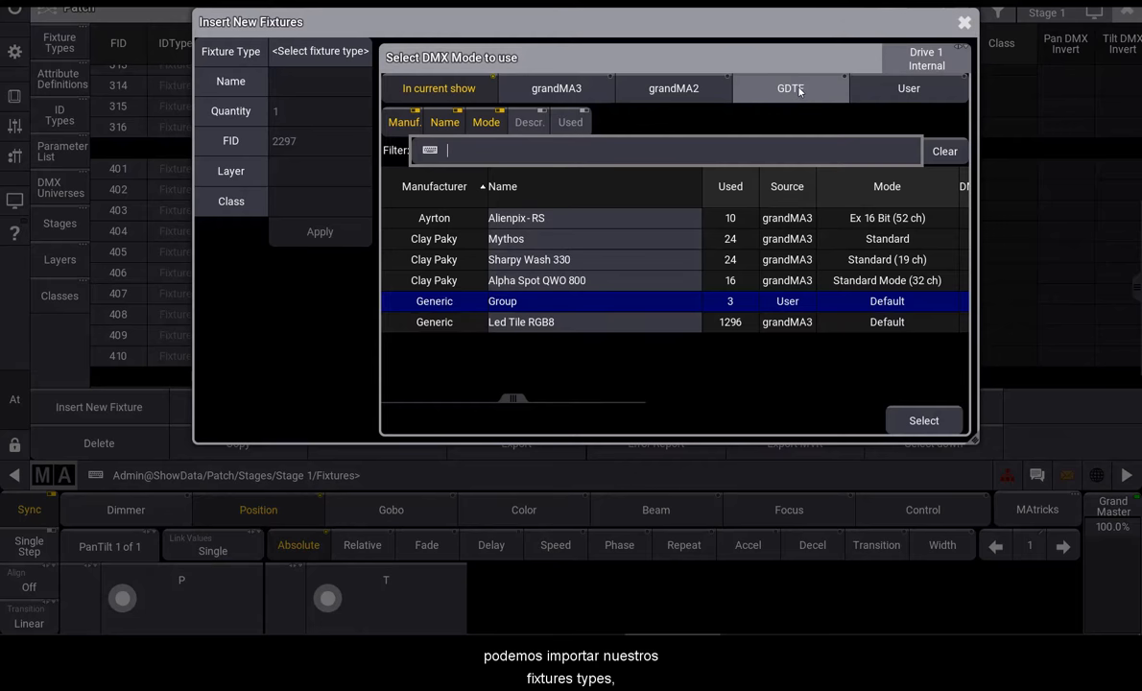
left_click(792, 88)
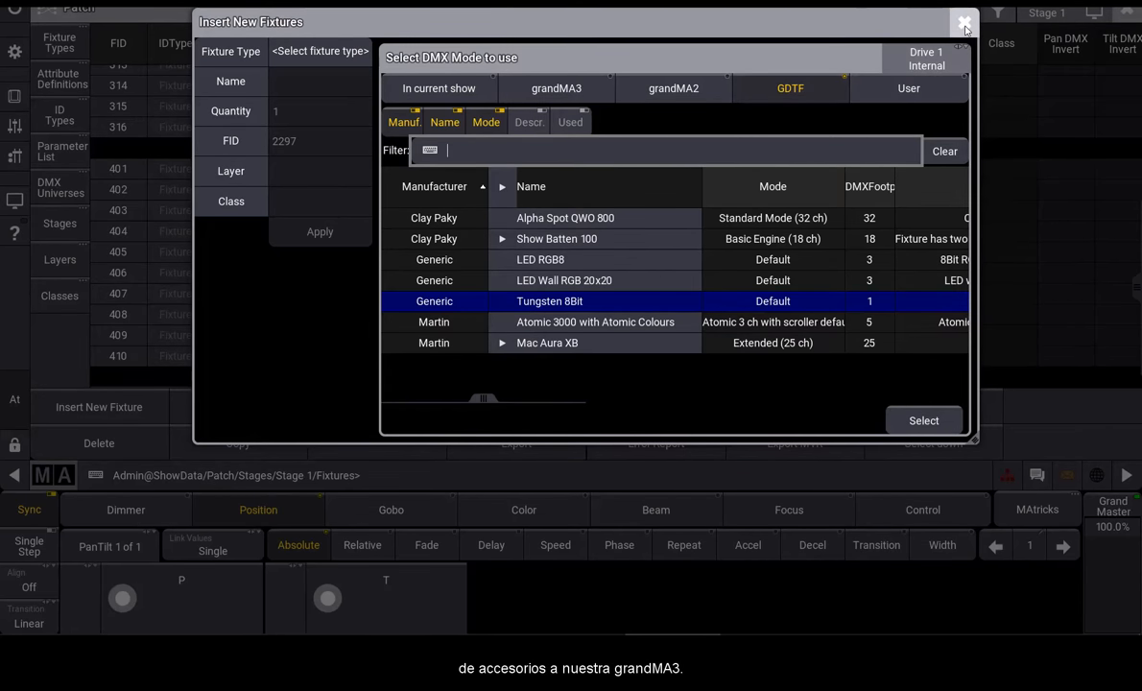
left_click(962, 17)
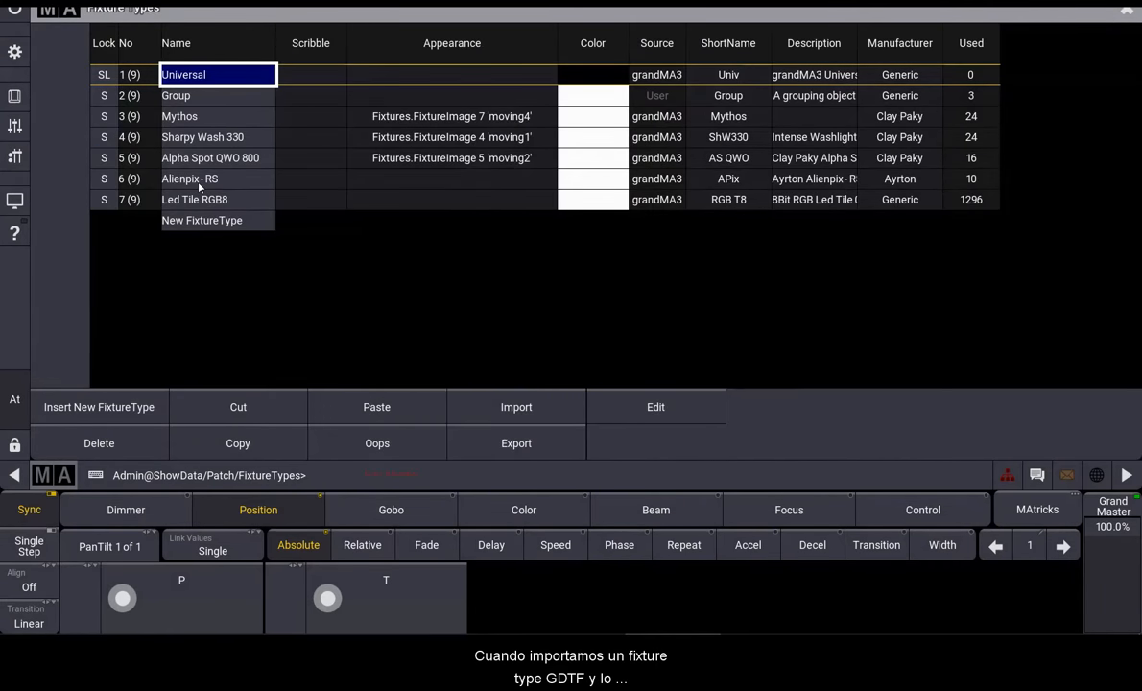
- Edit the Alienpix - RS fixture type and view its geometry tree from Base to Dynamic Head
left_click(189, 179)
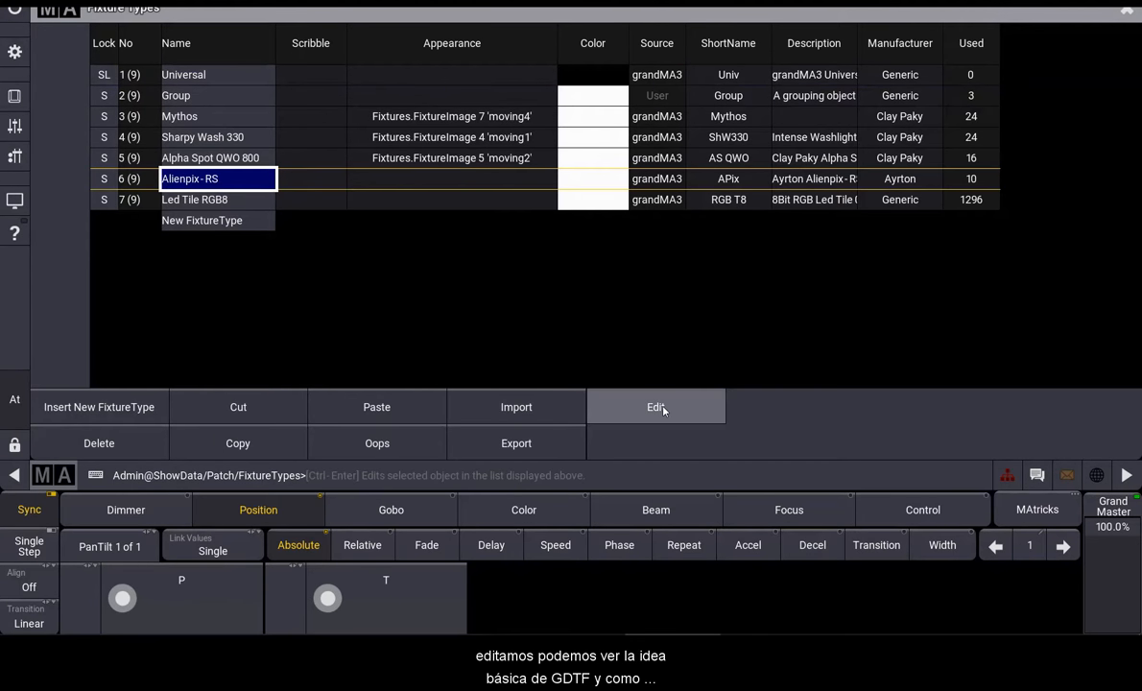
left_click(656, 407)
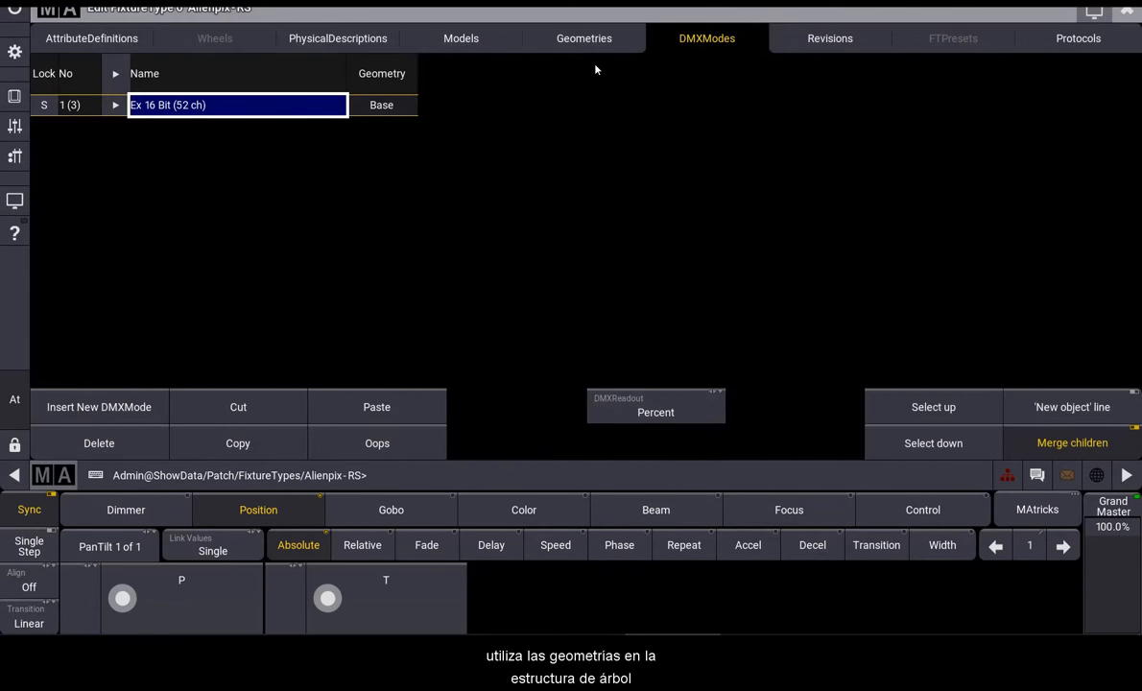
mouse_move(554, 27)
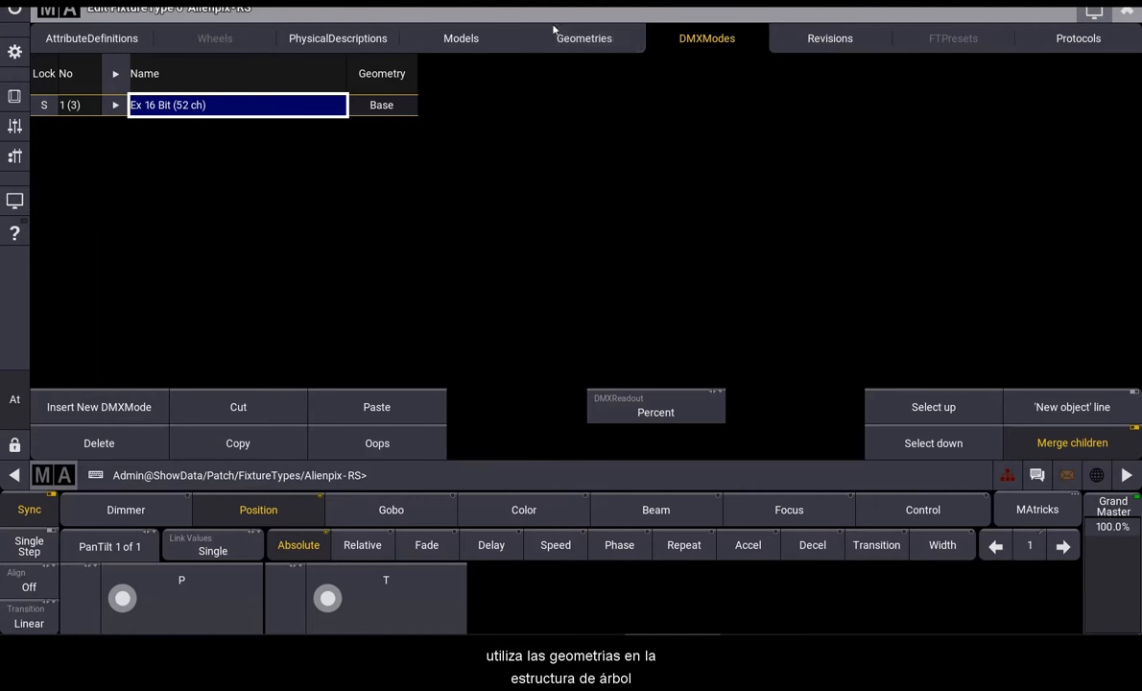
left_click(583, 38)
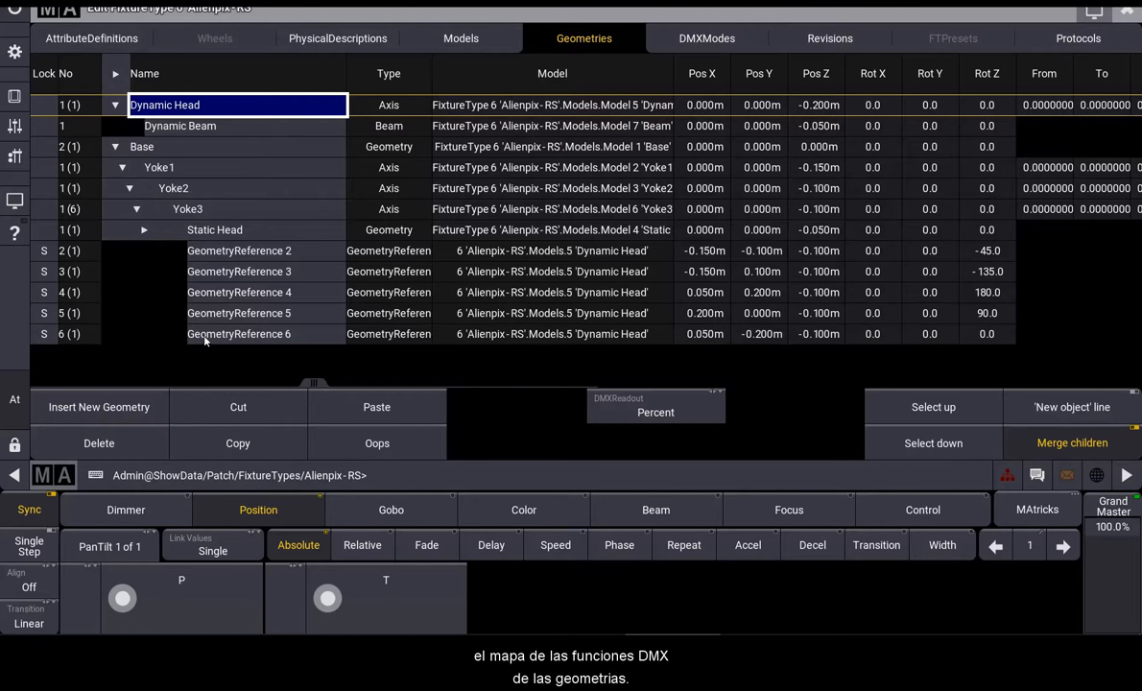
mouse_move(331, 266)
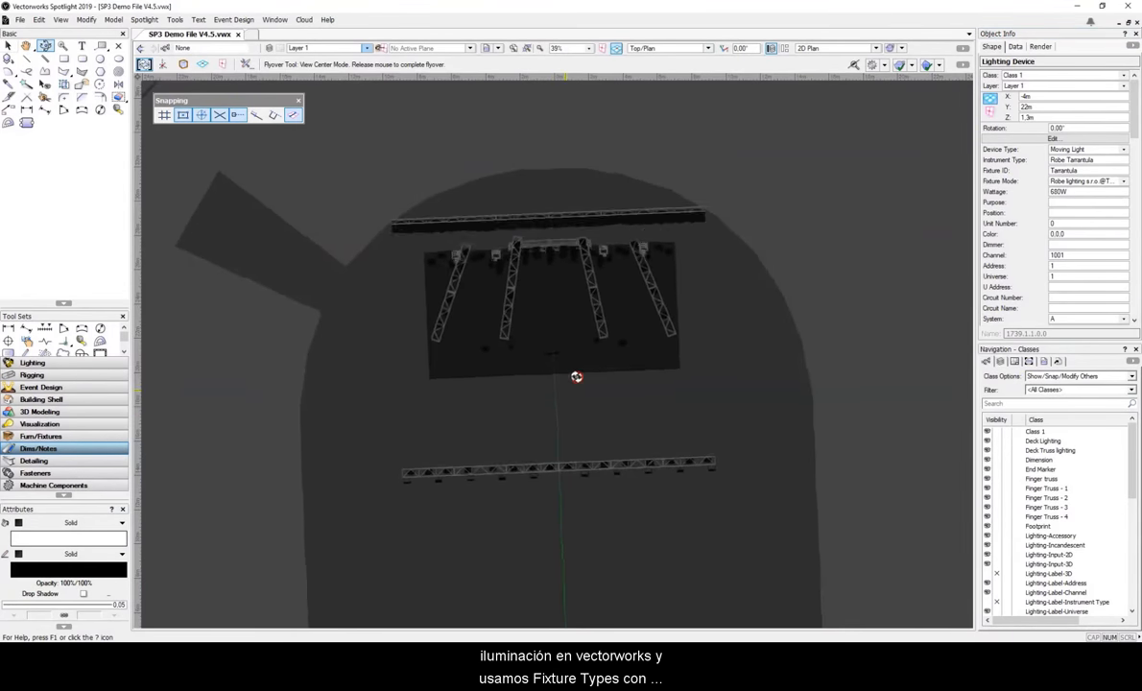
- Orbit the view from top plan to an angled 3D view of the trusses and lights
left_click_drag(576, 375, 574, 161)
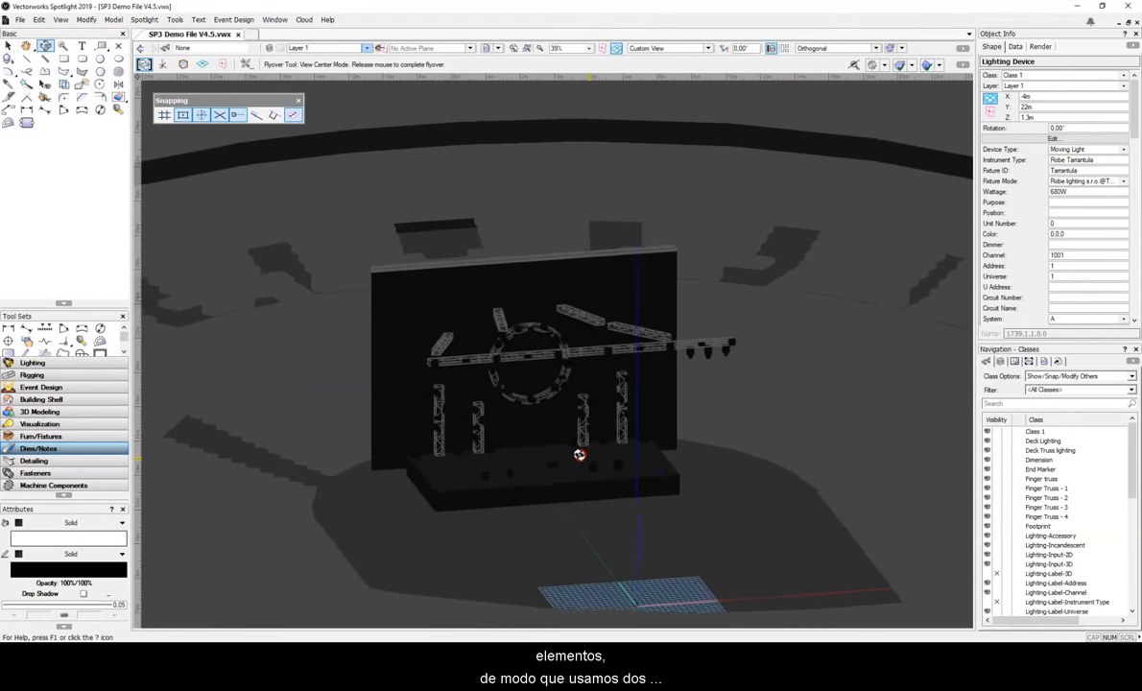
left_click_drag(579, 455, 467, 439)
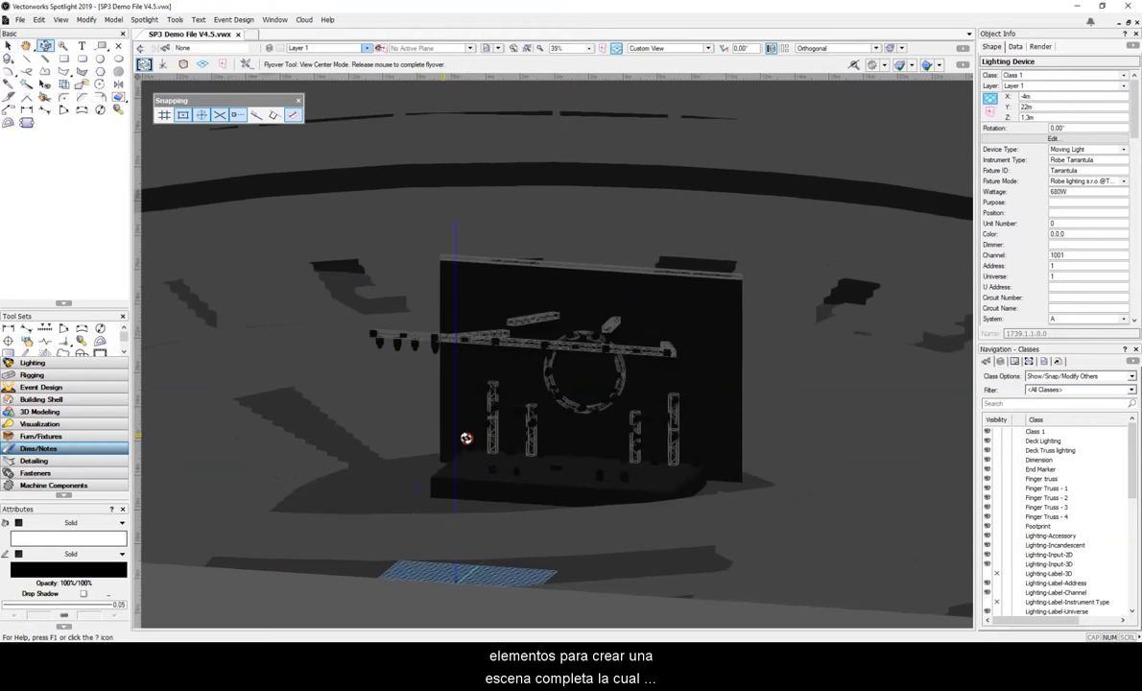
left_click_drag(465, 439, 640, 462)
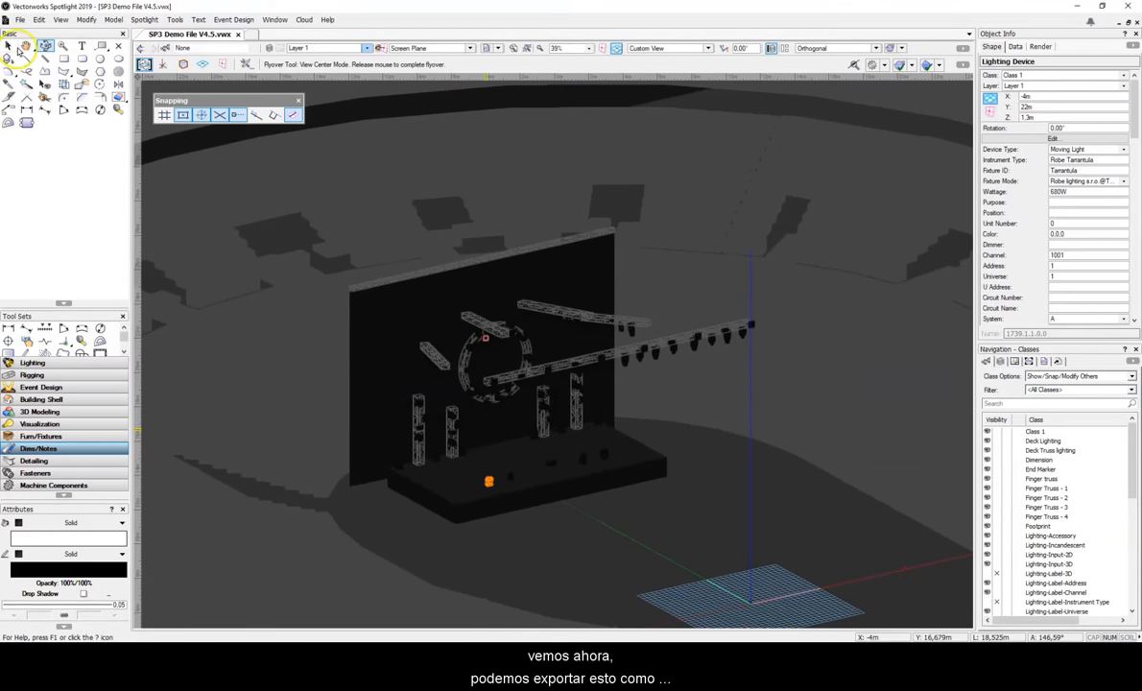
left_click(9, 47)
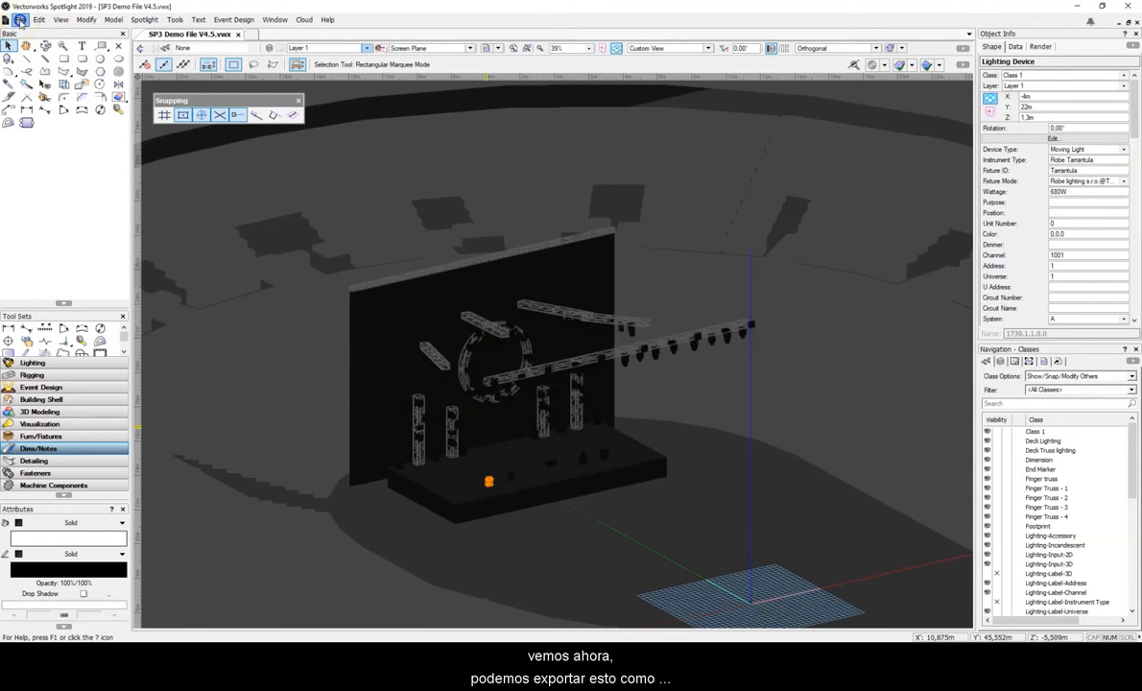
- Export the rig as 'SP3 Demo File V4.5.mvr' with data and geometry
left_click(20, 18)
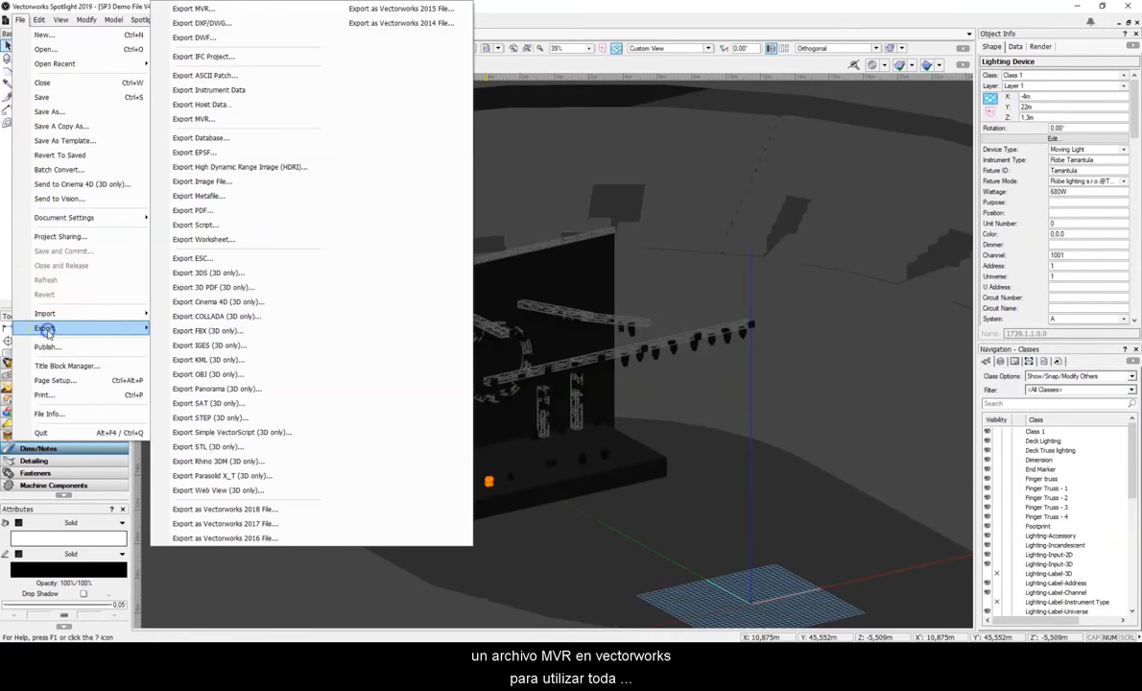
mouse_move(197, 119)
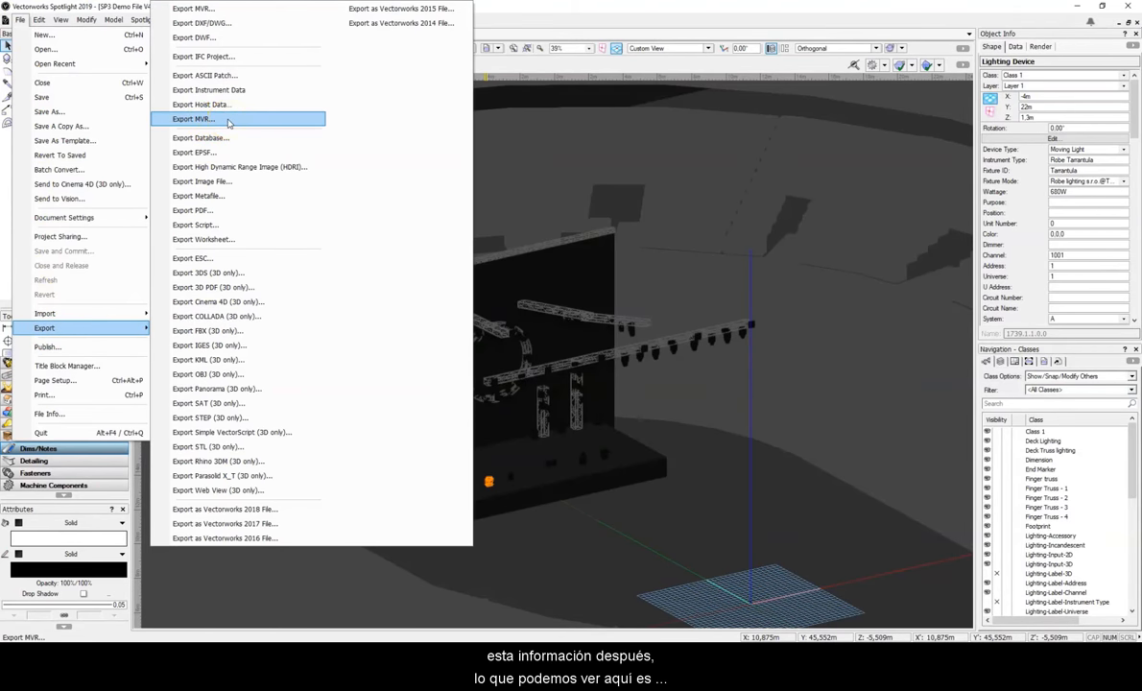
left_click(192, 120)
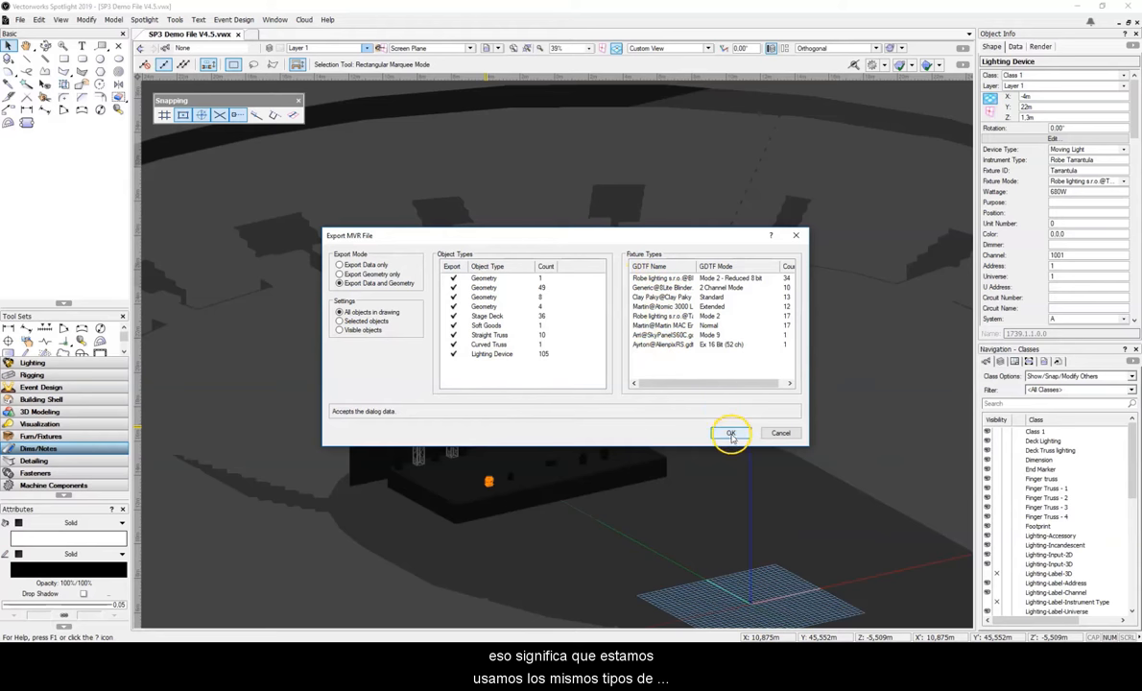
left_click(730, 433)
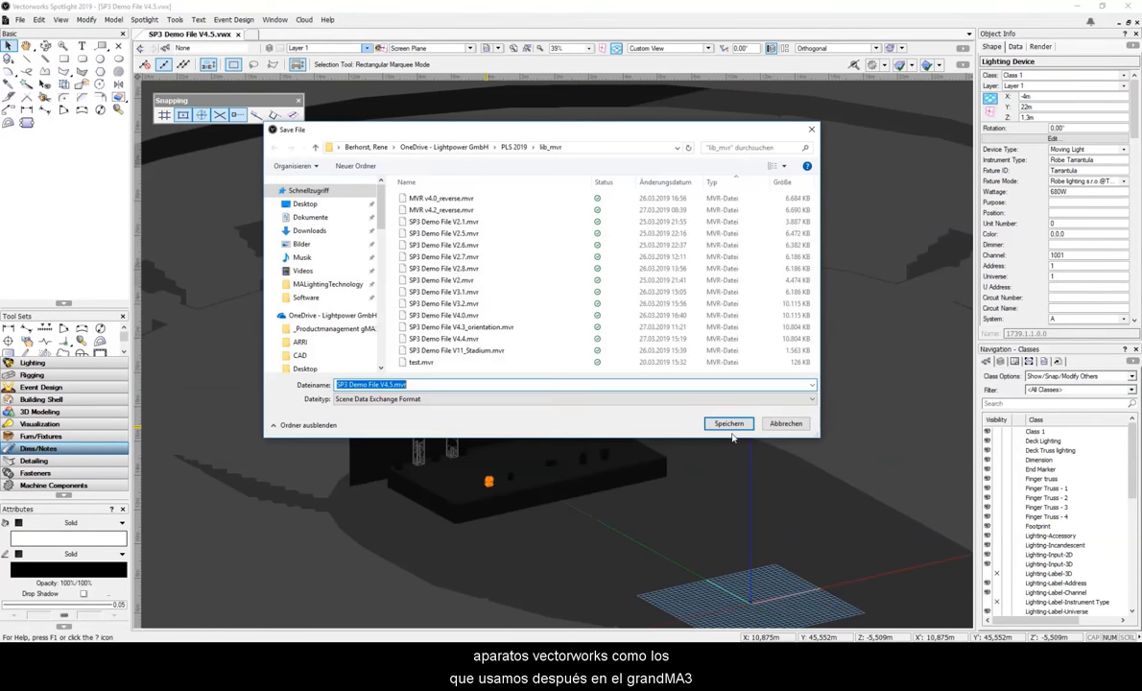
left_click(464, 384)
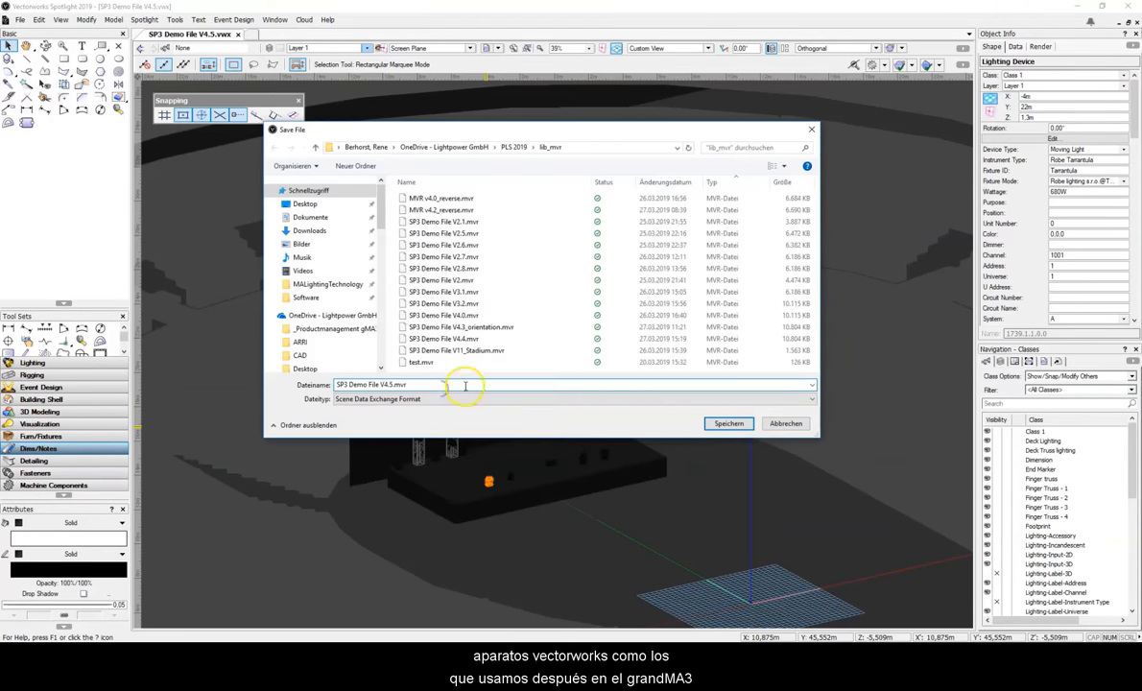
left_click(729, 423)
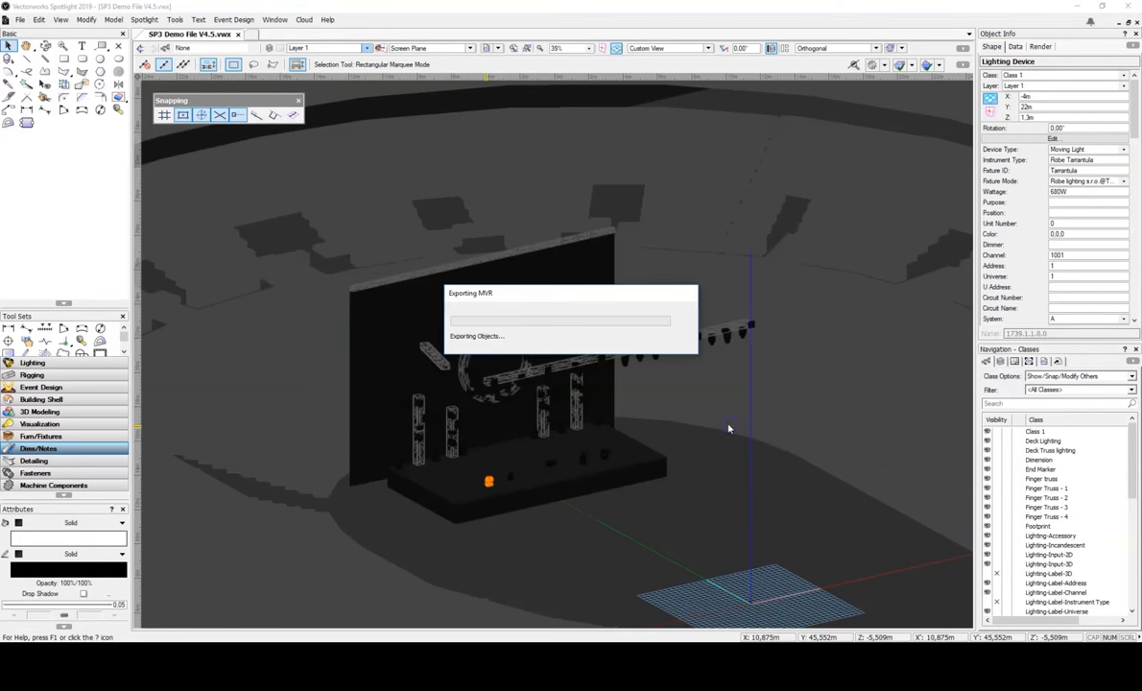
mouse_move(726, 395)
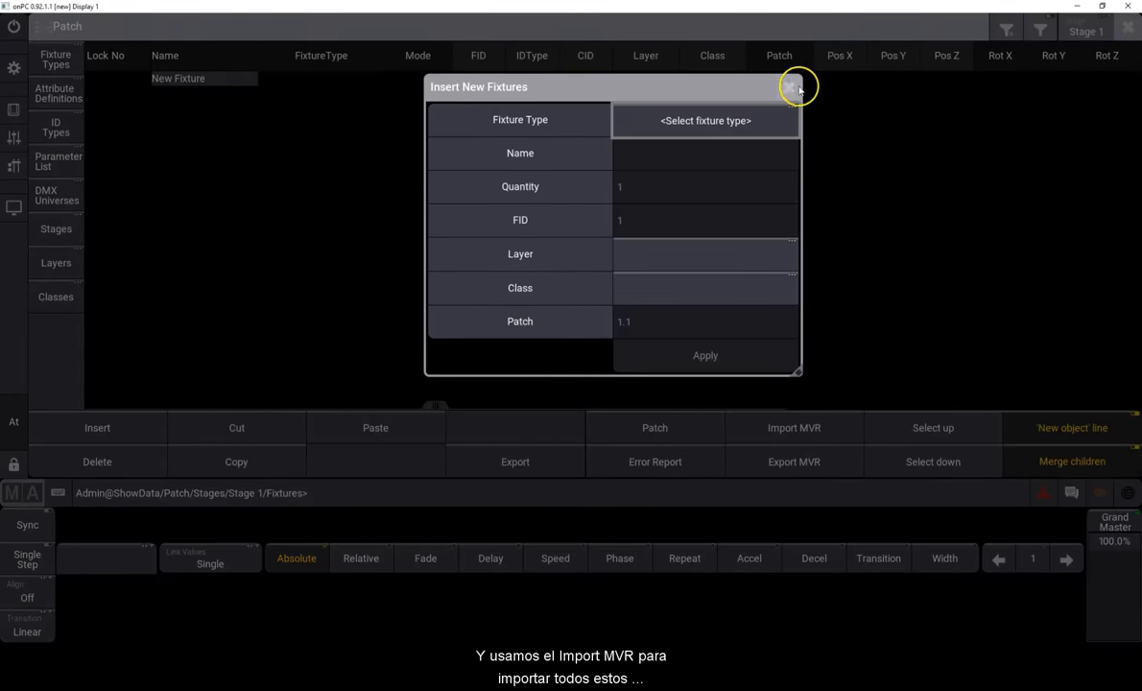
- Import 'SP3 Demo File V4.5.mvr' into the patch through Import MVR
left_click(791, 87)
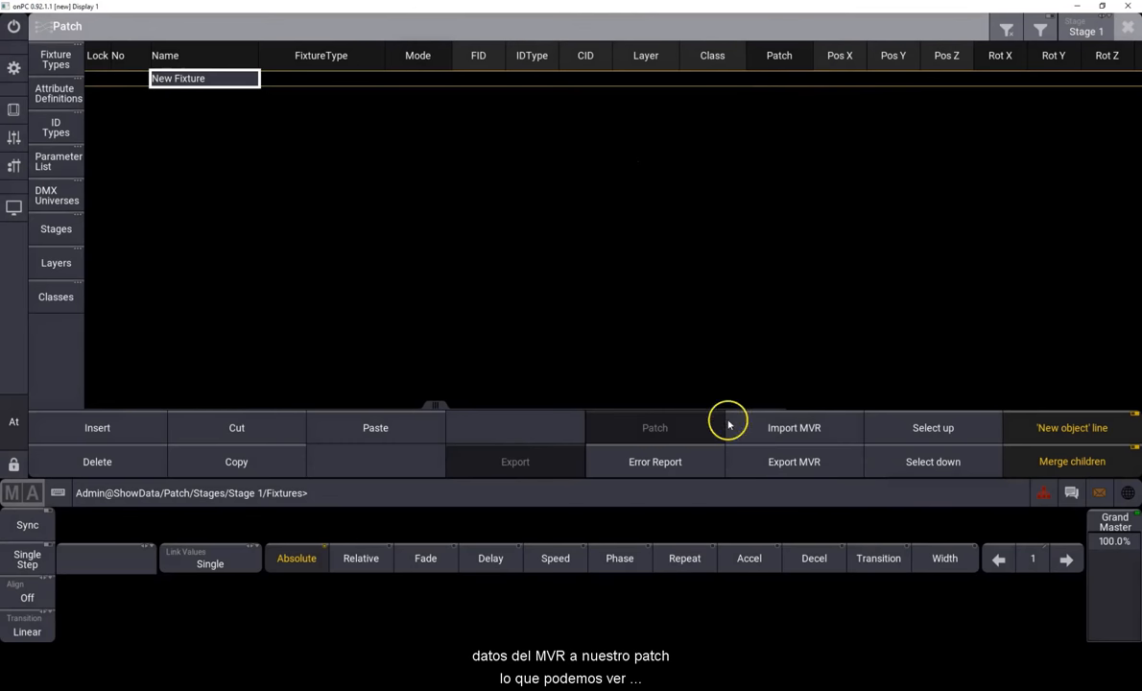
left_click(793, 427)
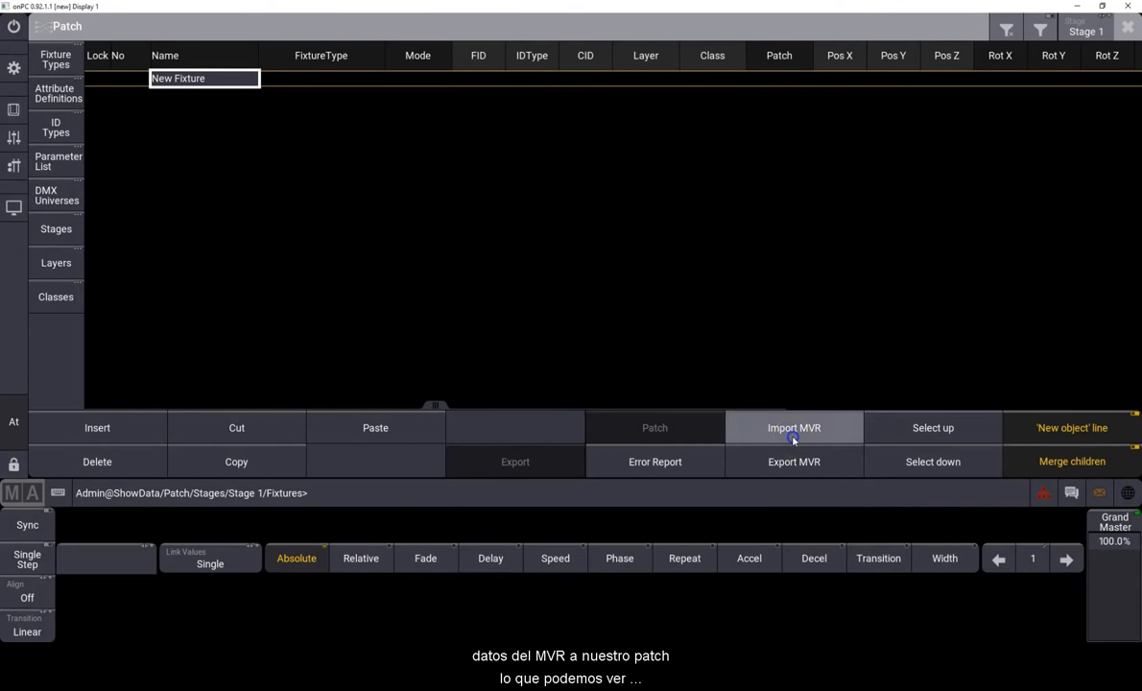
left_click(793, 427)
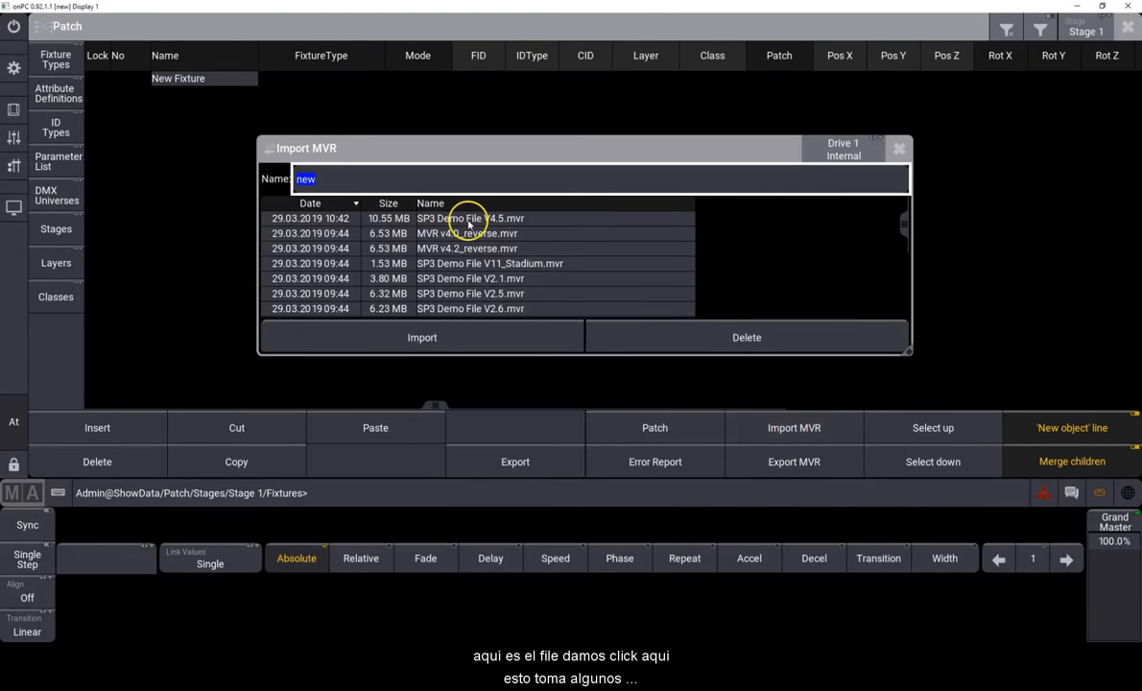
left_click(489, 218)
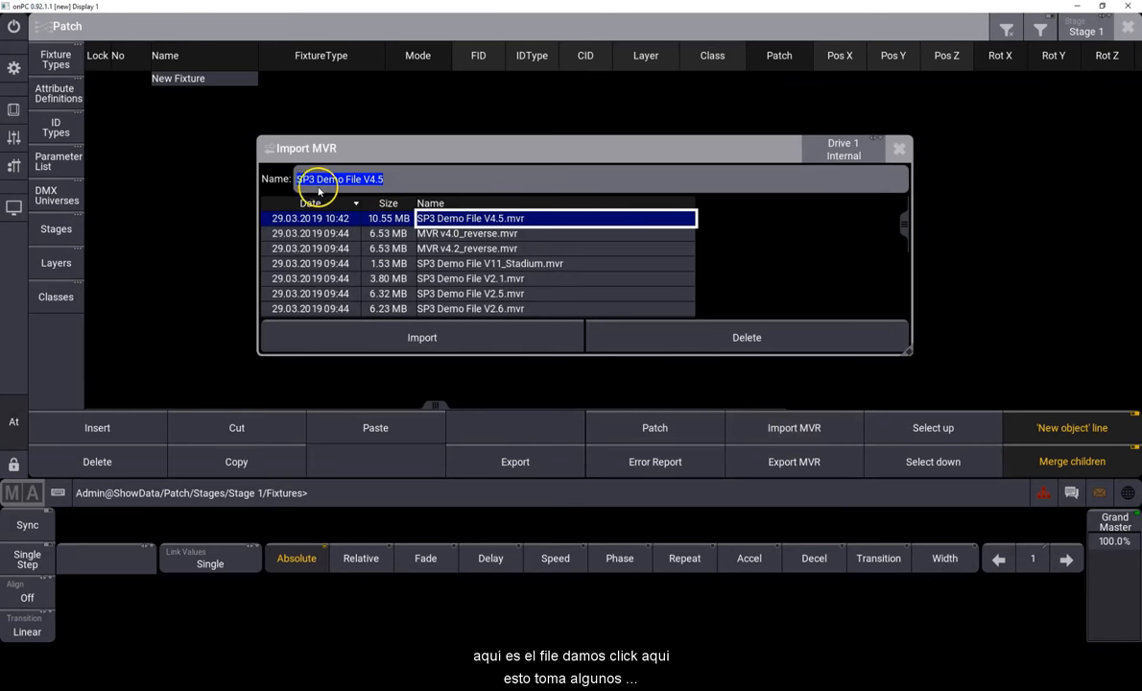
left_click(422, 337)
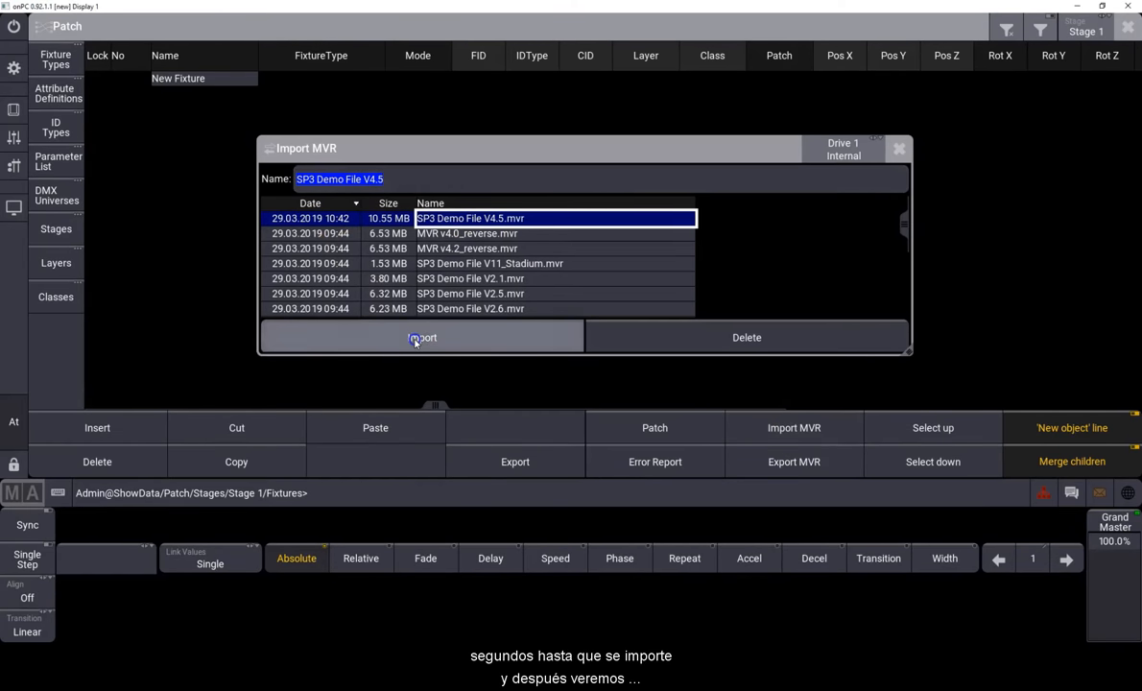
left_click(421, 337)
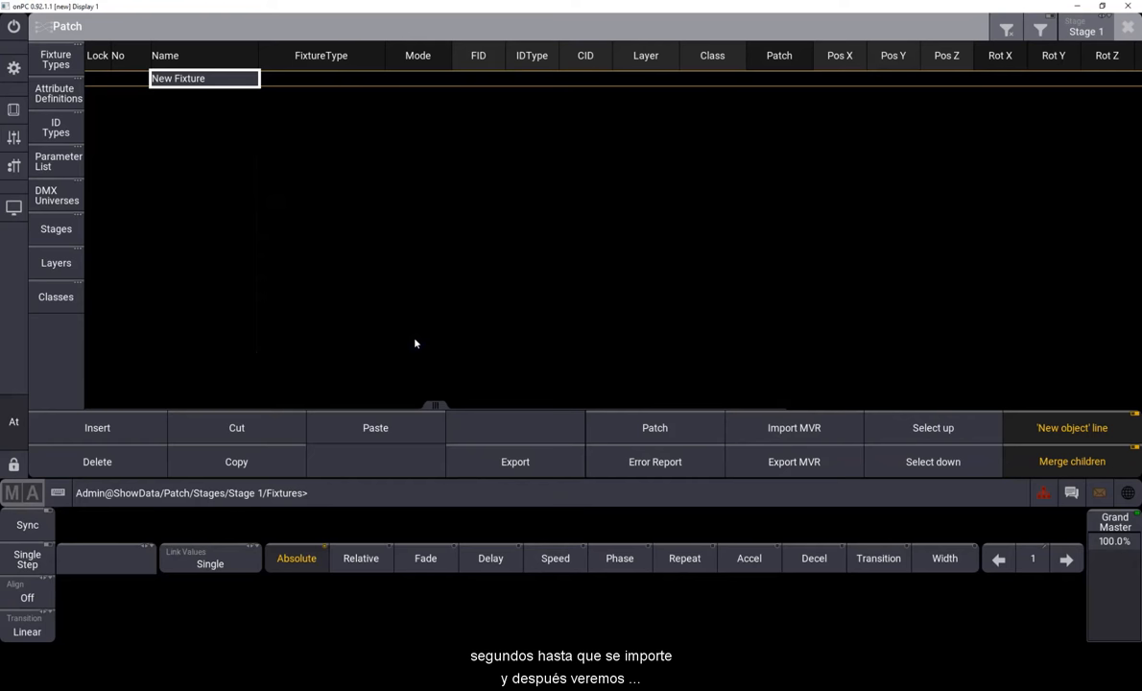
left_click(793, 427)
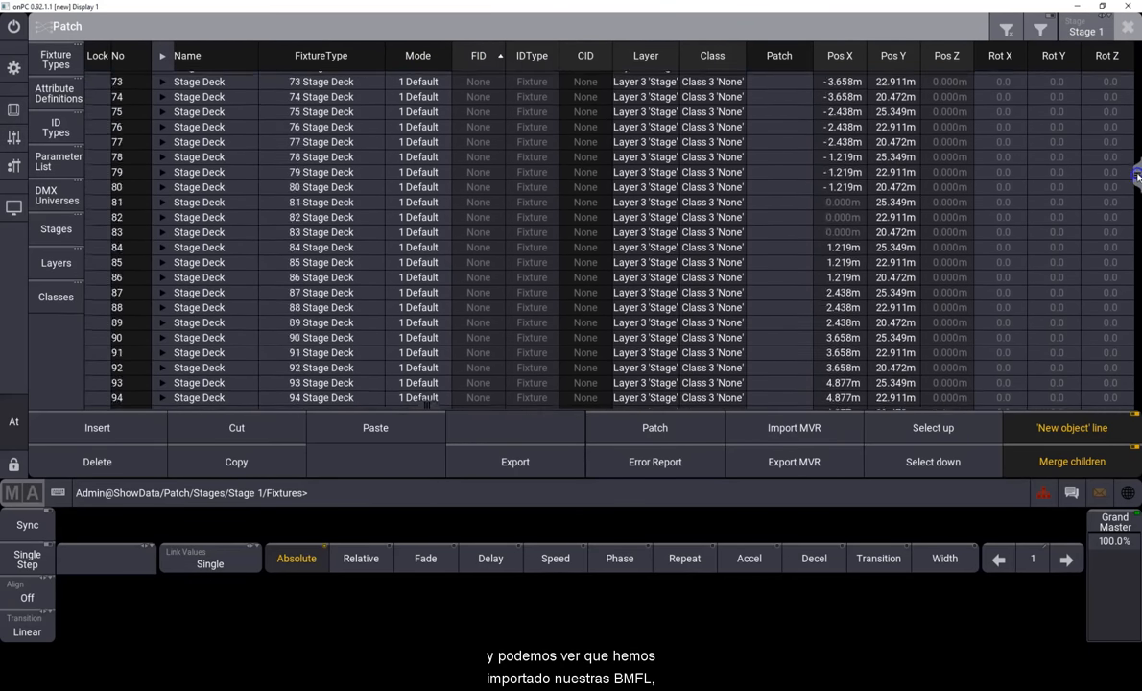
- Scroll the patch list to review the imported BMFL, MAC Encore and Sharpy fixtures' DMX addresses
scroll("down", 3)
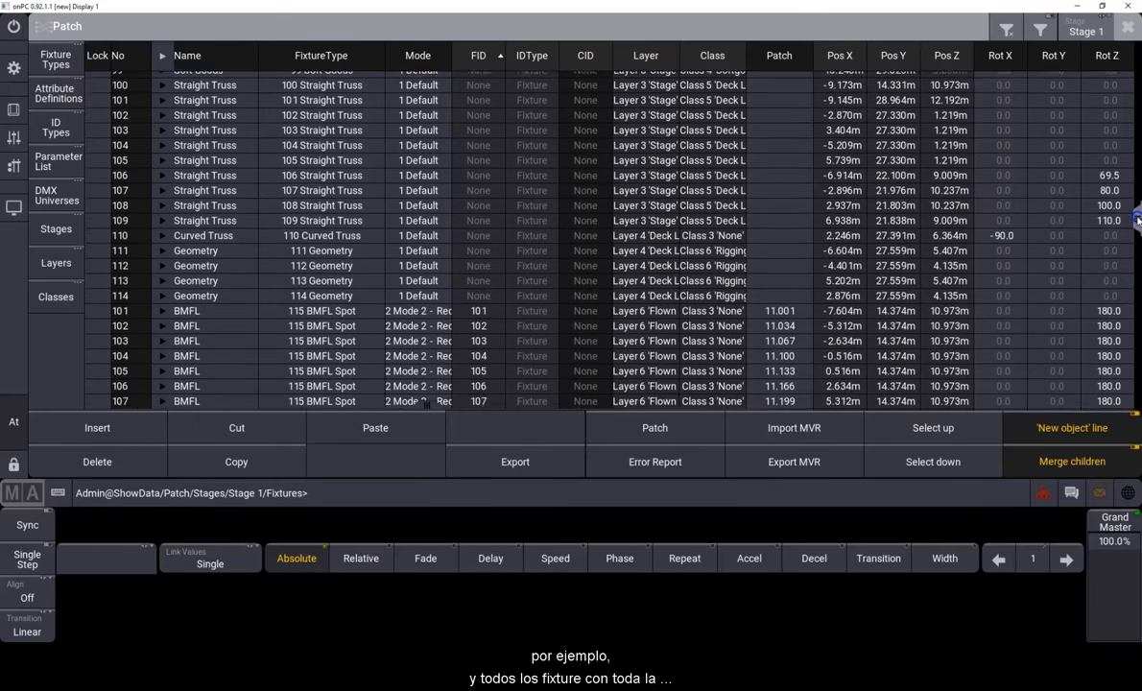
scroll("down", 3)
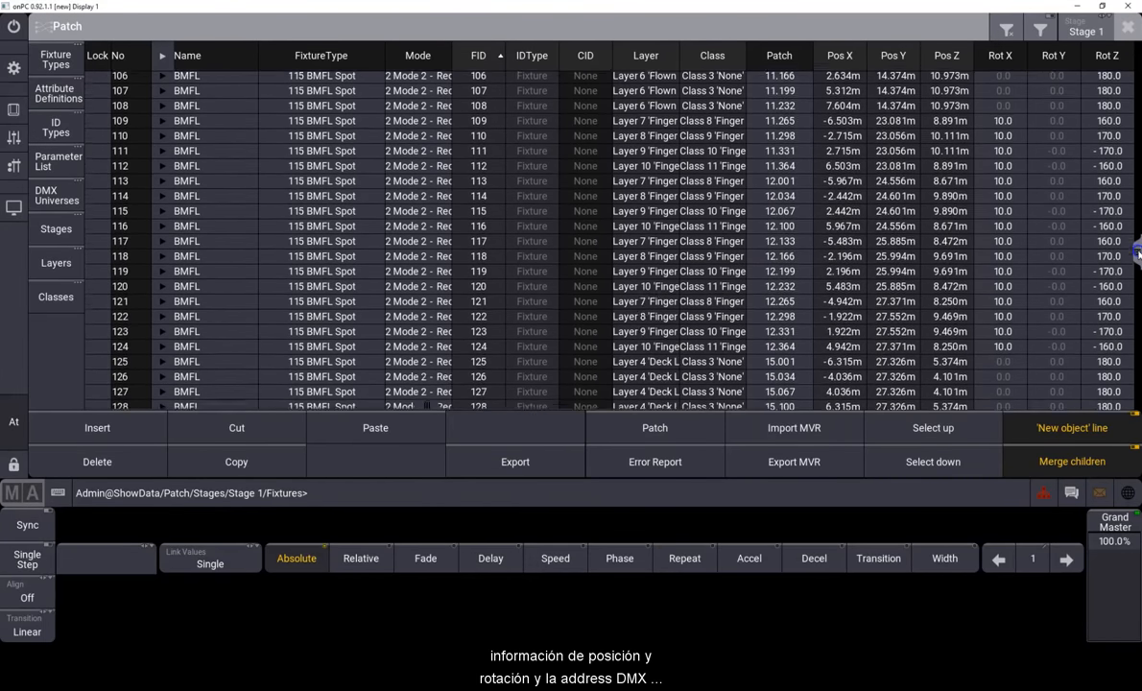
scroll("down", 3)
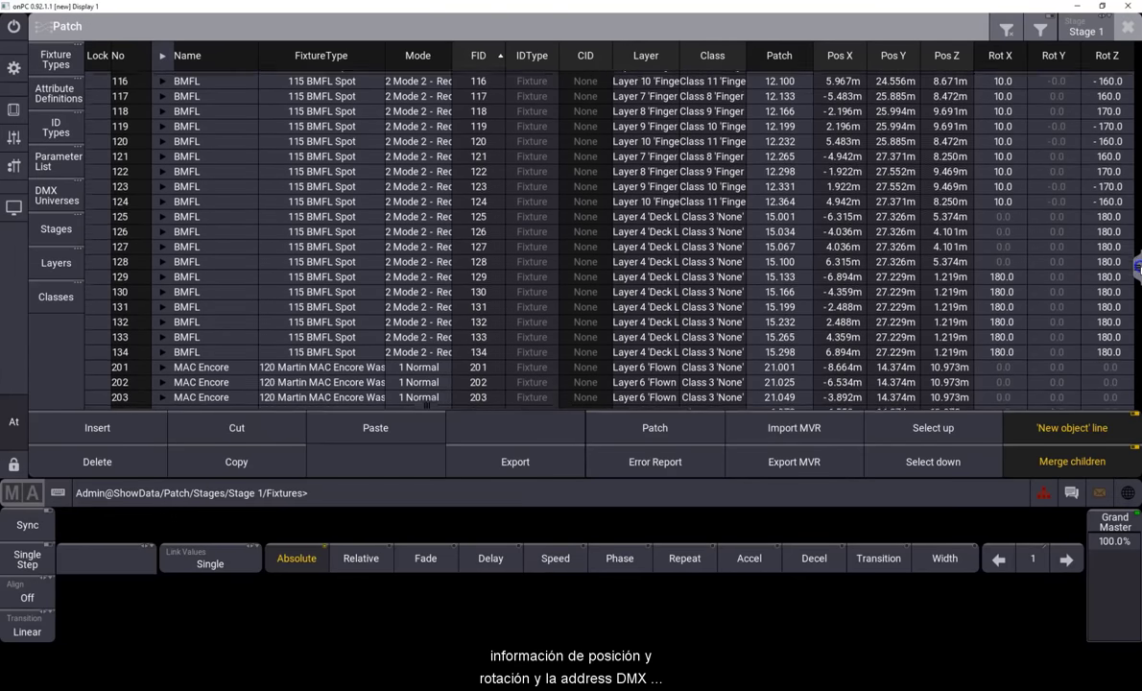
scroll("down", 3)
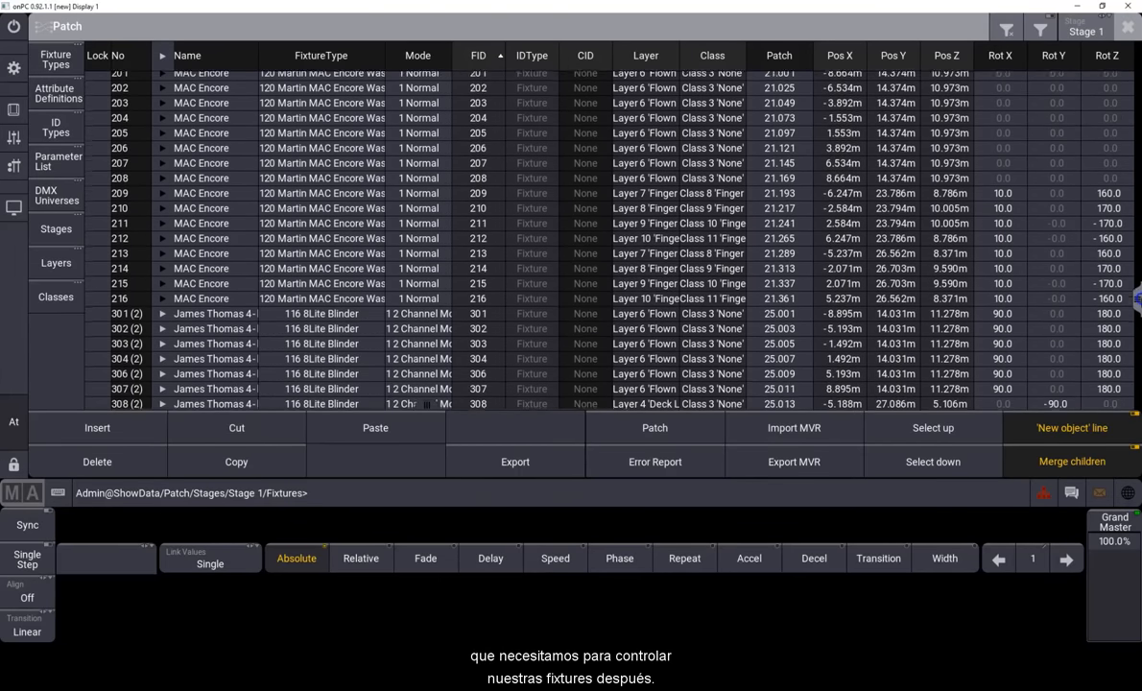
scroll("down", 3)
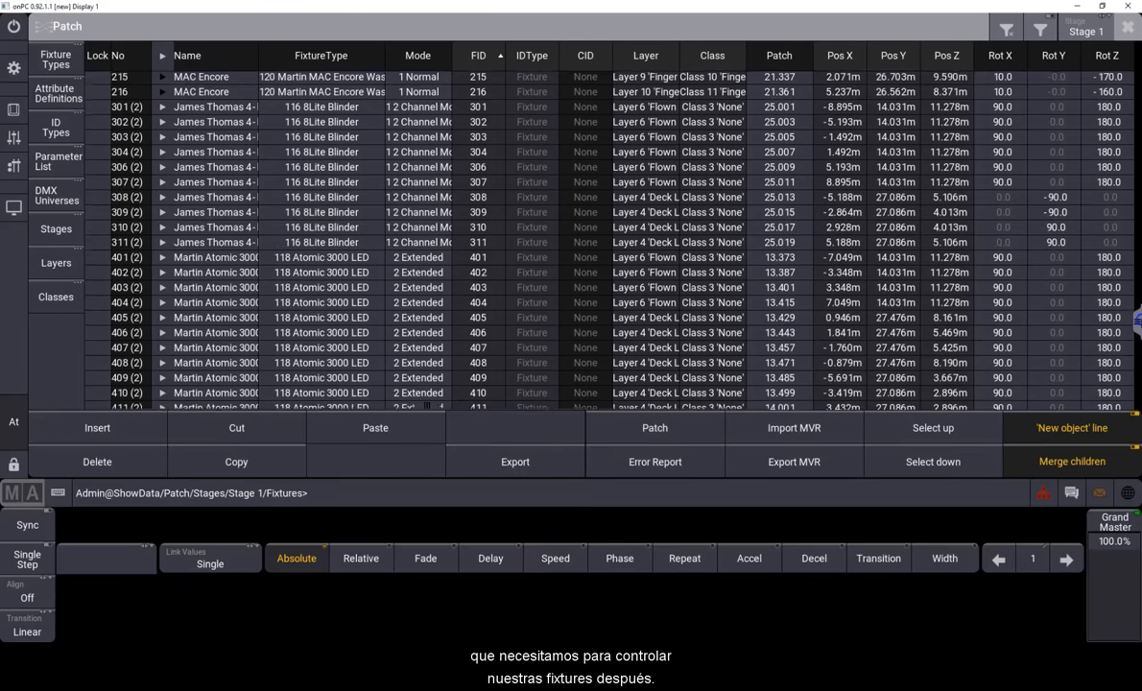
scroll("down", 3)
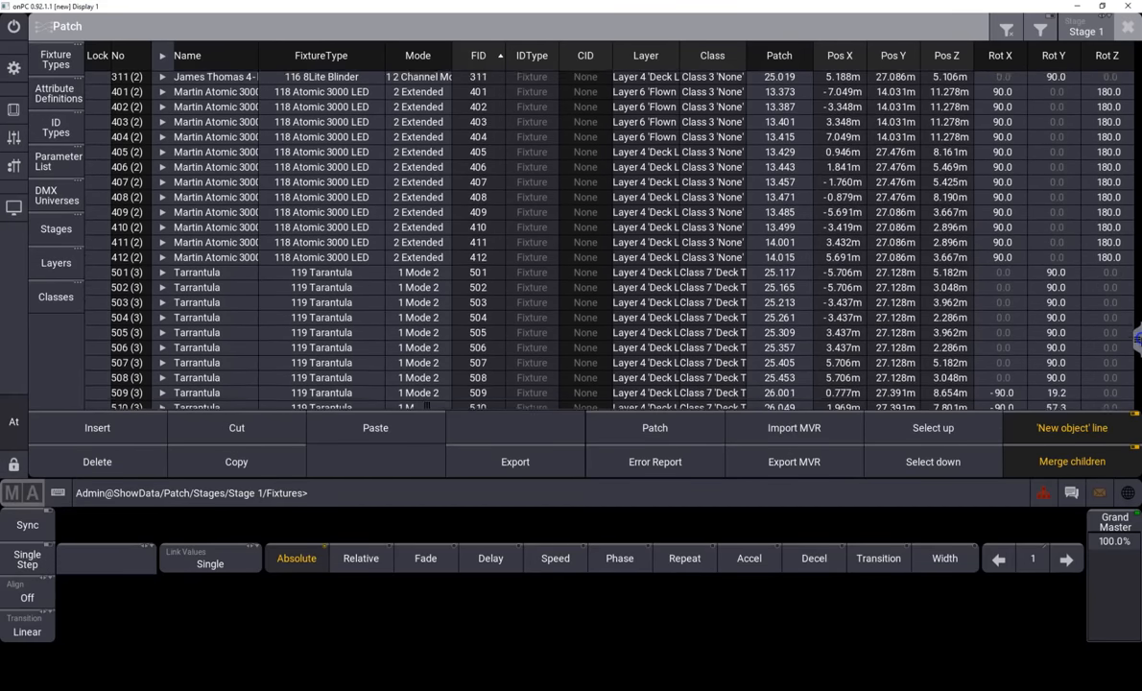
scroll("down", 3)
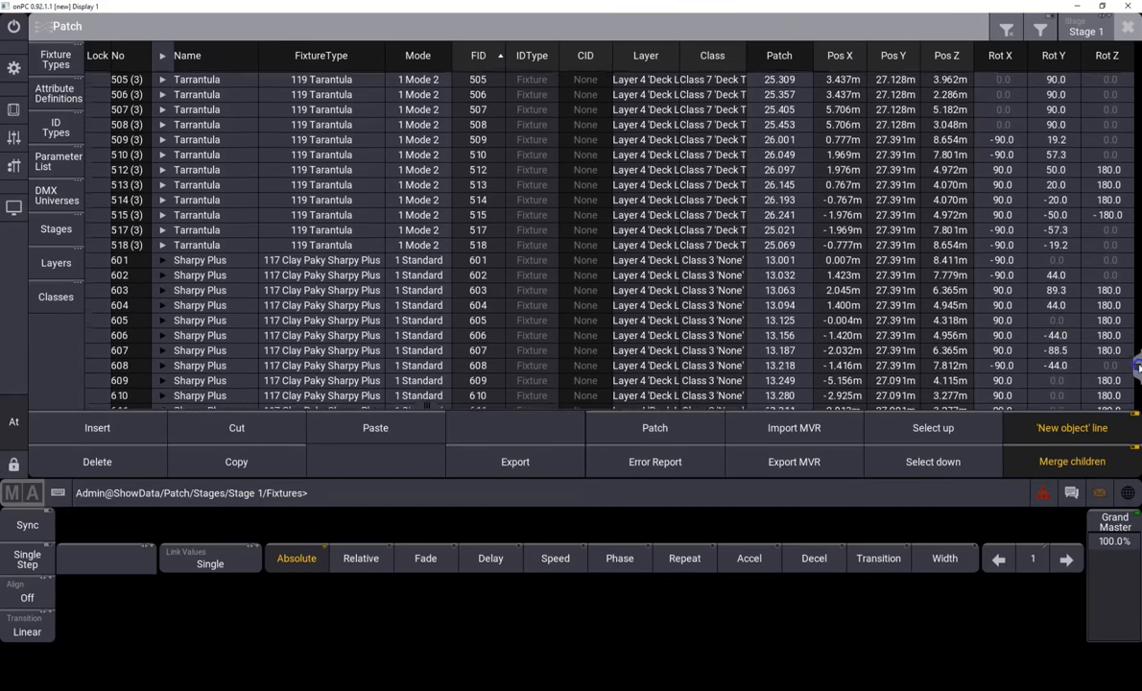
scroll("down", 3)
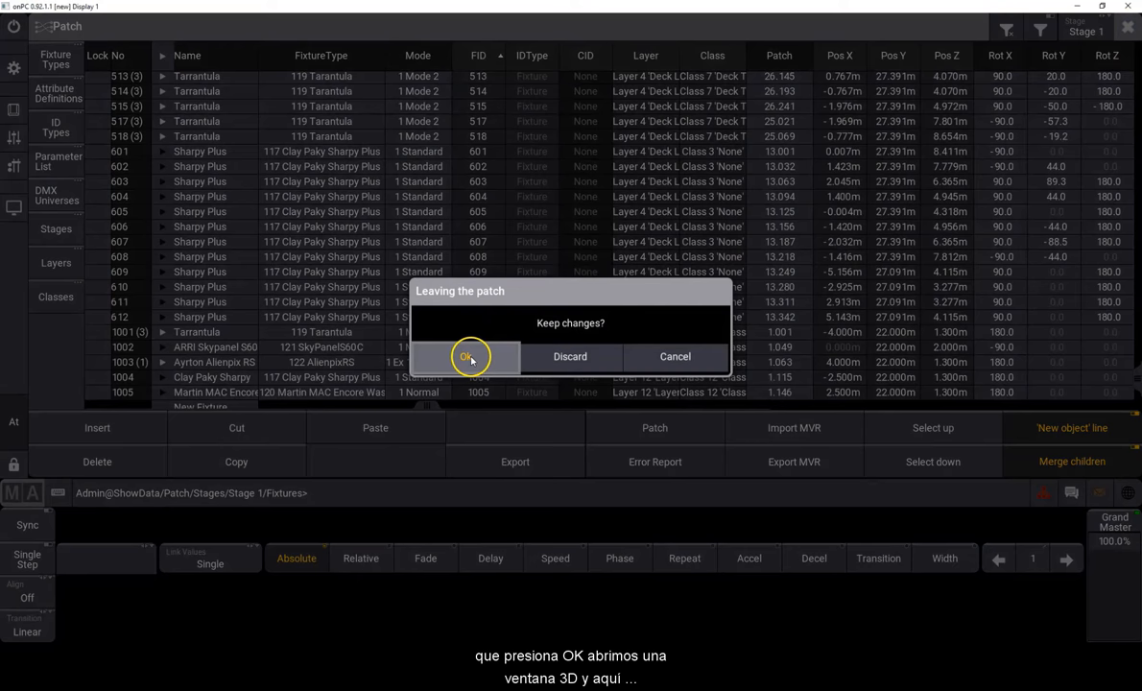
- Keep the patch changes, aim BMFL fixtures 101–120 at a stage point, and choose their colour
left_click(470, 357)
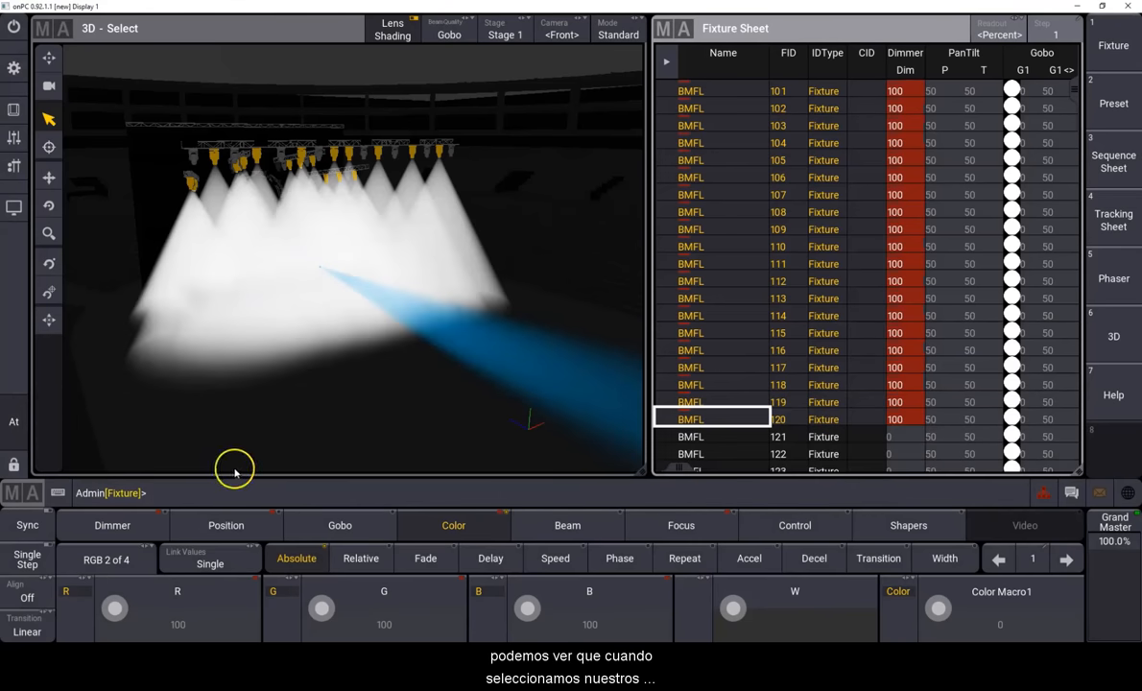
left_click(680, 525)
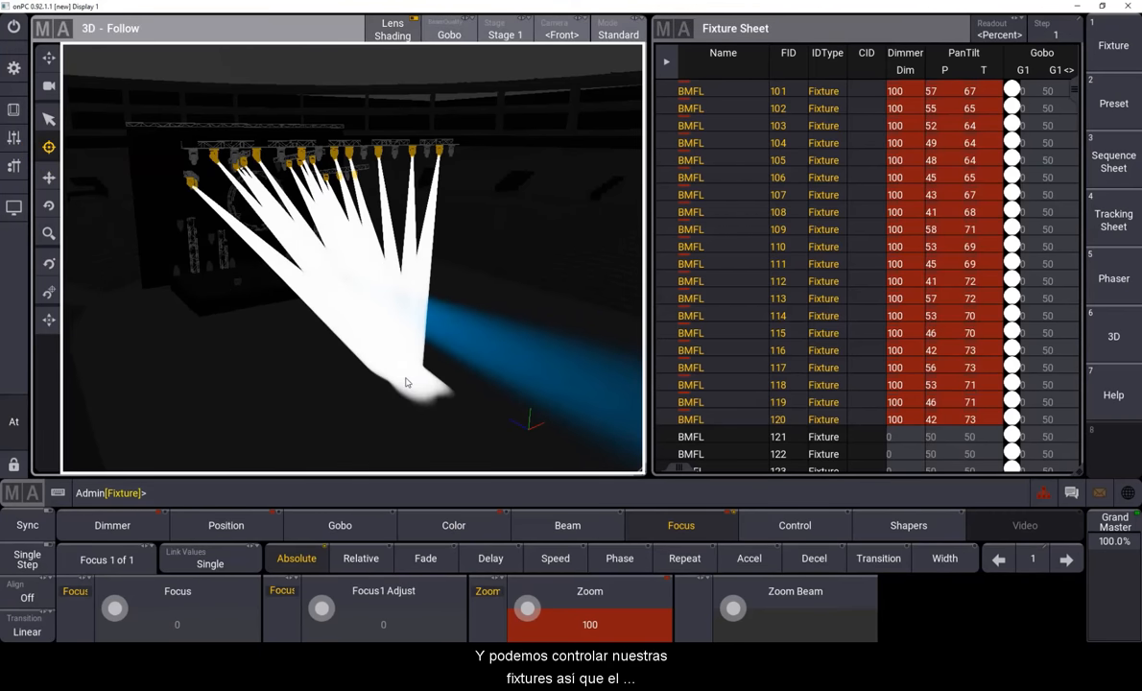
left_click(14, 208)
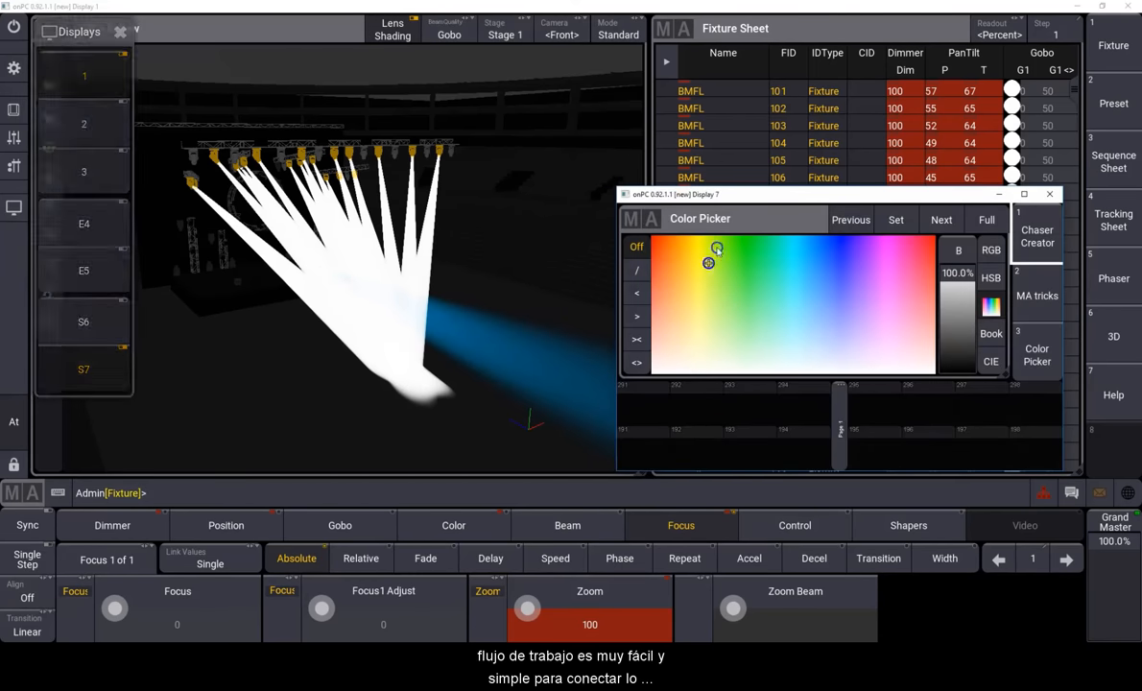
left_click(761, 235)
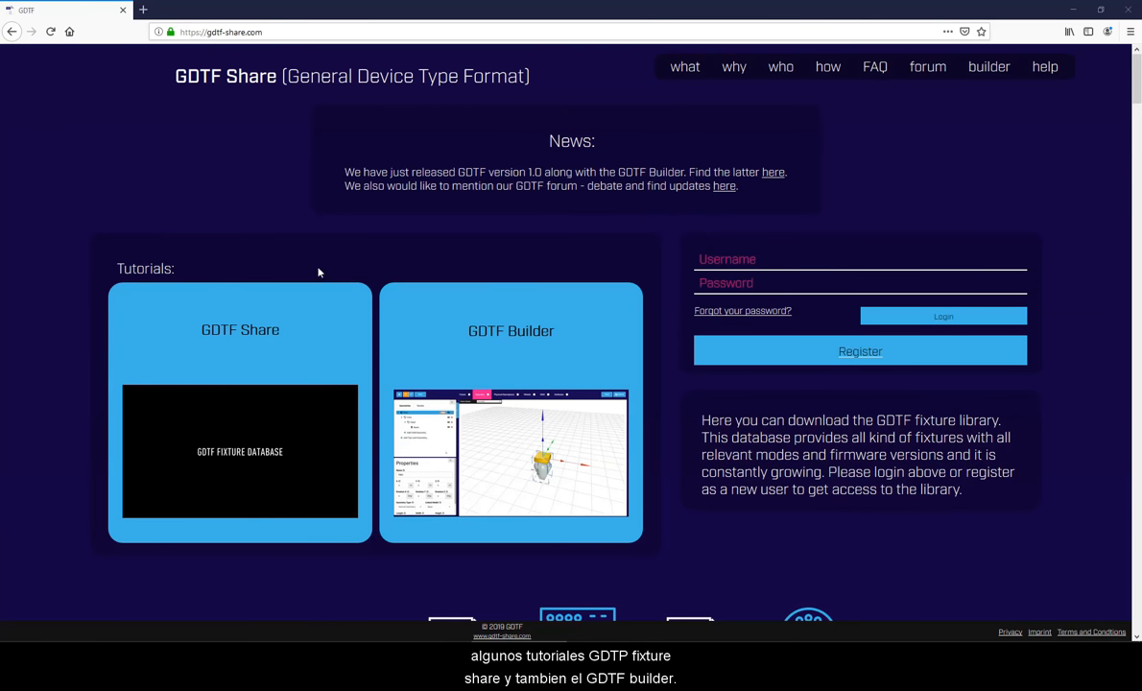
mouse_move(512, 356)
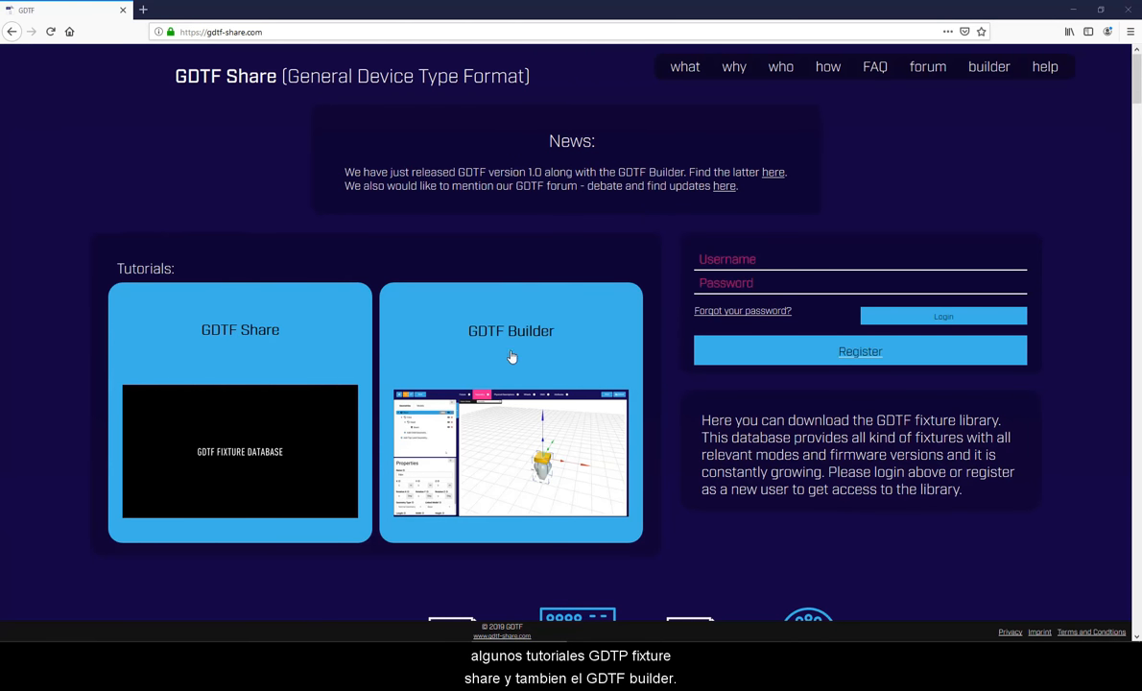
mouse_move(562, 323)
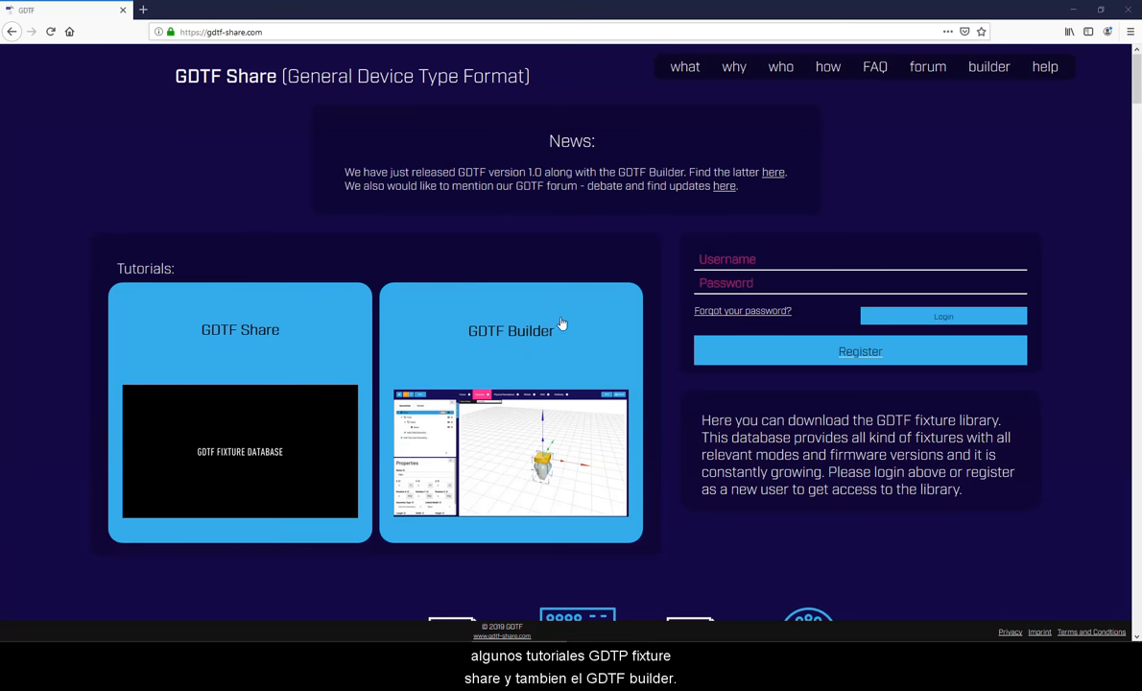